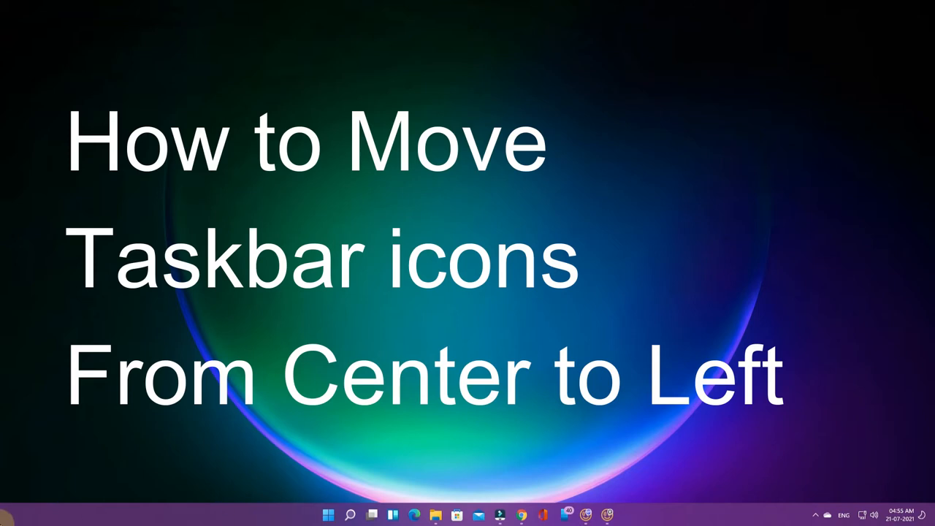
{"action": "mouse_move", "coordinate": [45, 516]}
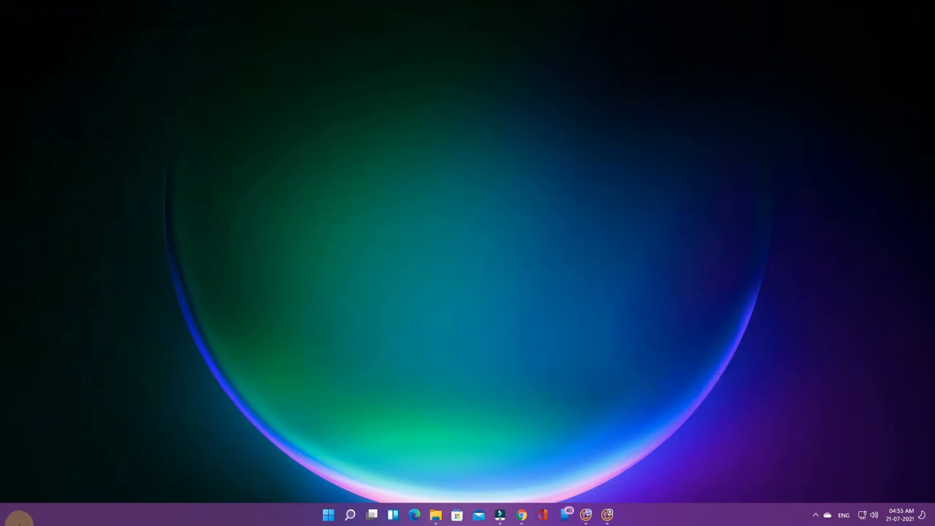
{"action": "mouse_move", "coordinate": [55, 514]}
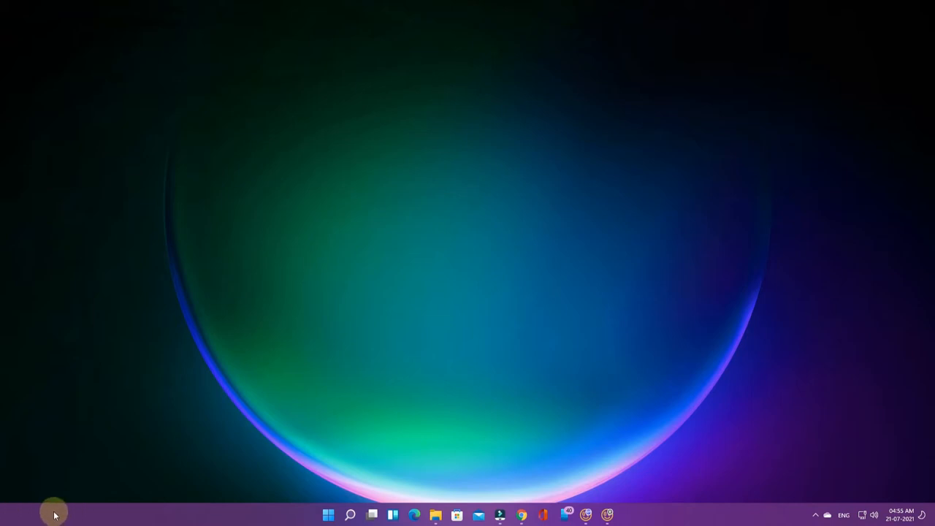
{"action": "mouse_move", "coordinate": [480, 318]}
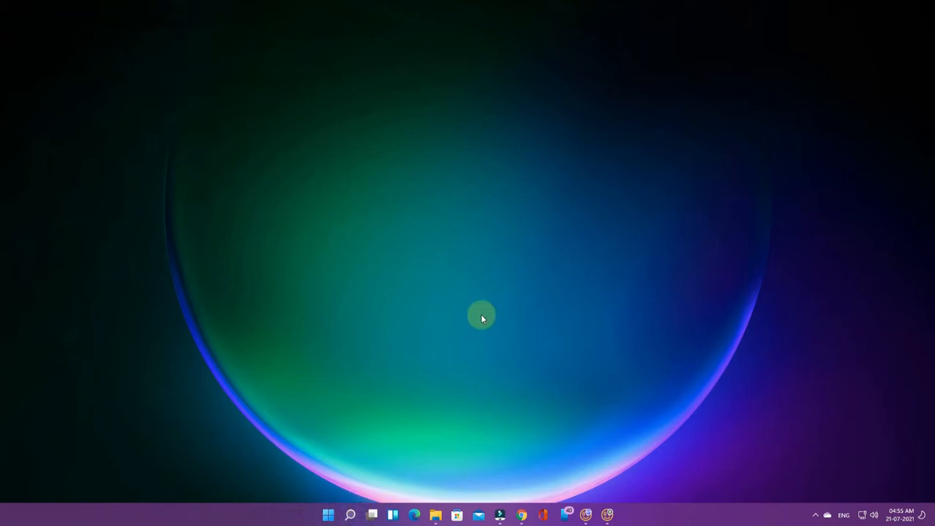
{"action": "mouse_move", "coordinate": [536, 338]}
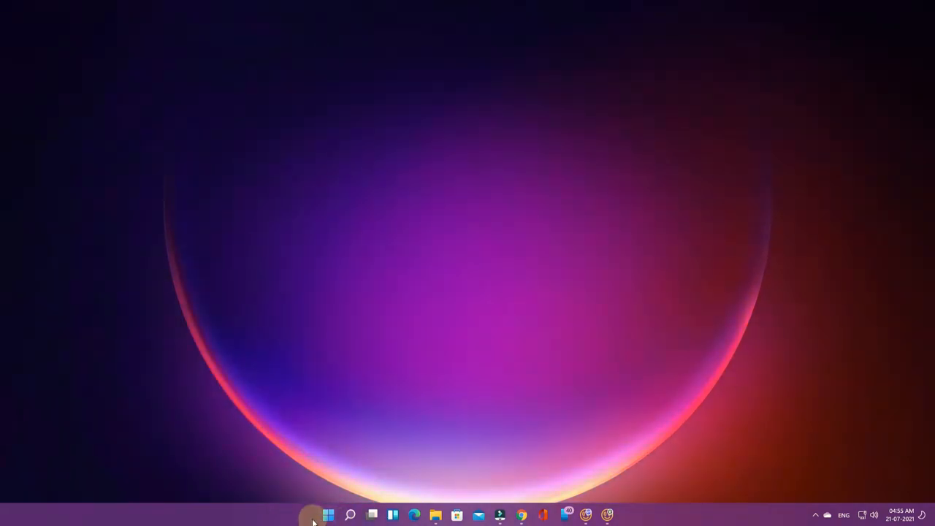
{"action": "mouse_move", "coordinate": [636, 493]}
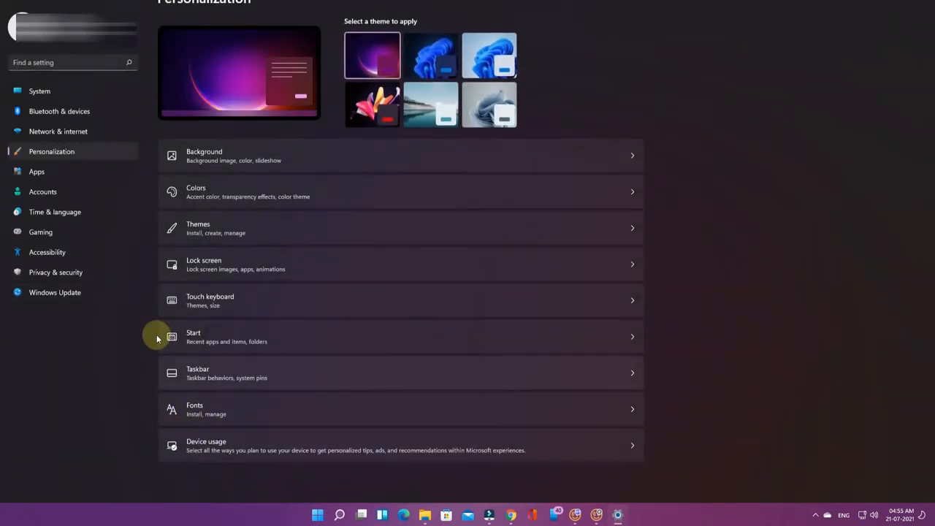
{"action": "mouse_move", "coordinate": [208, 374]}
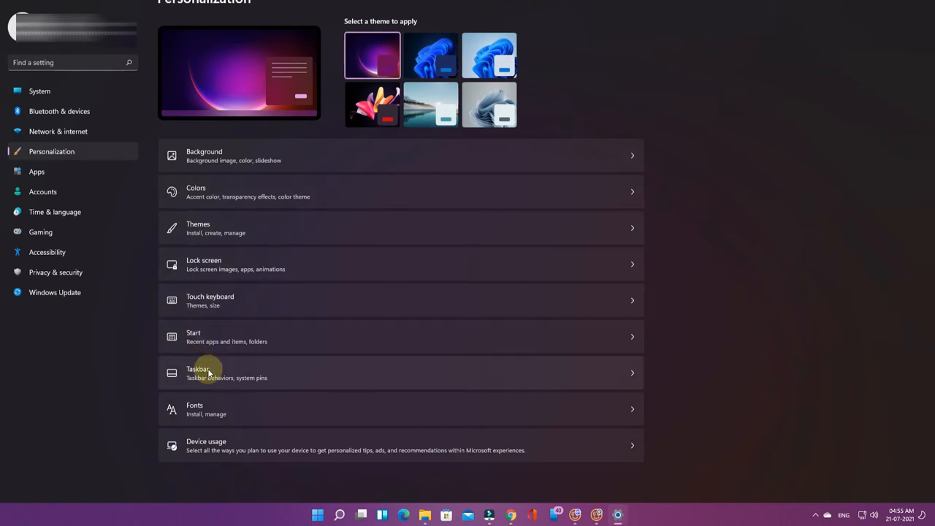
{"action": "mouse_move", "coordinate": [633, 376]}
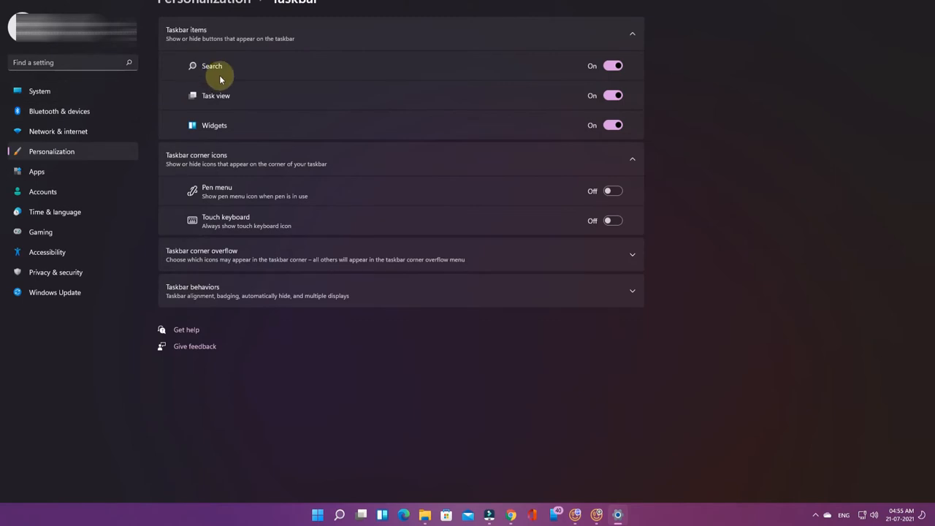
{"action": "mouse_move", "coordinate": [192, 221]}
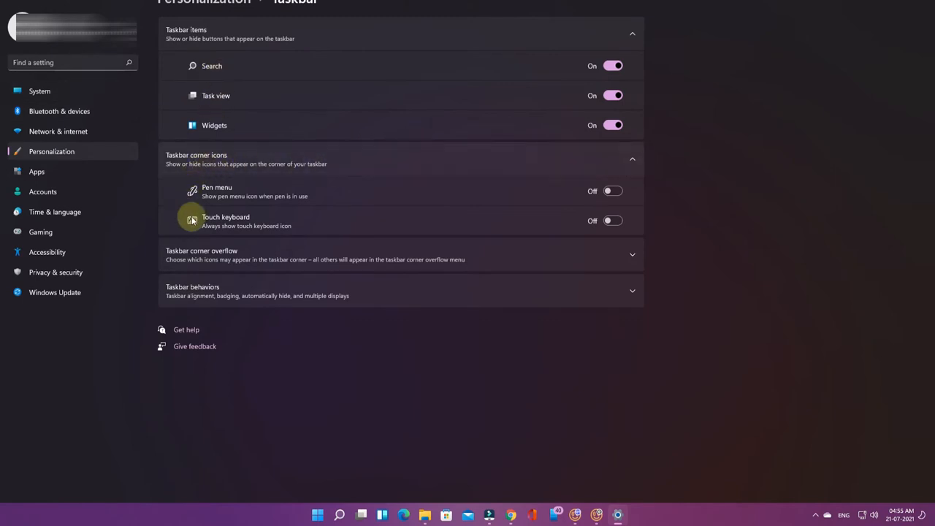
{"action": "mouse_move", "coordinate": [192, 291]}
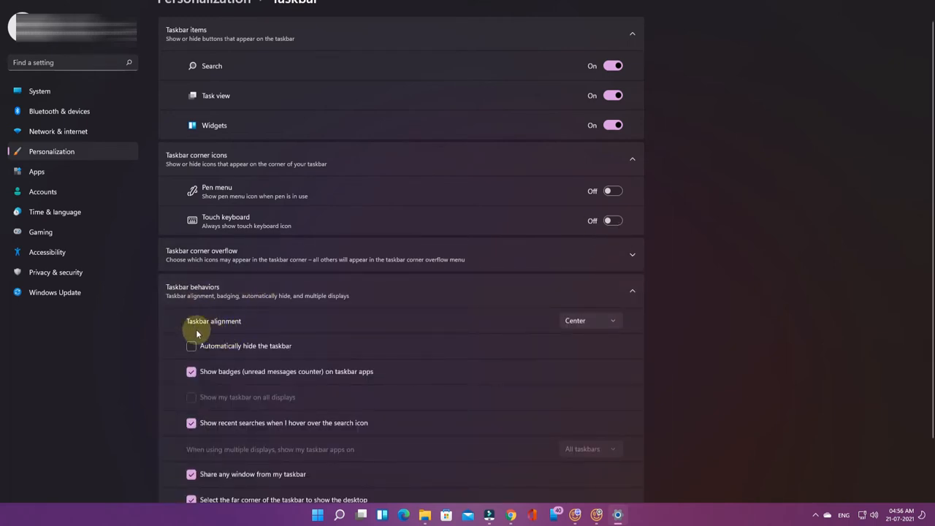
{"action": "mouse_move", "coordinate": [246, 330]}
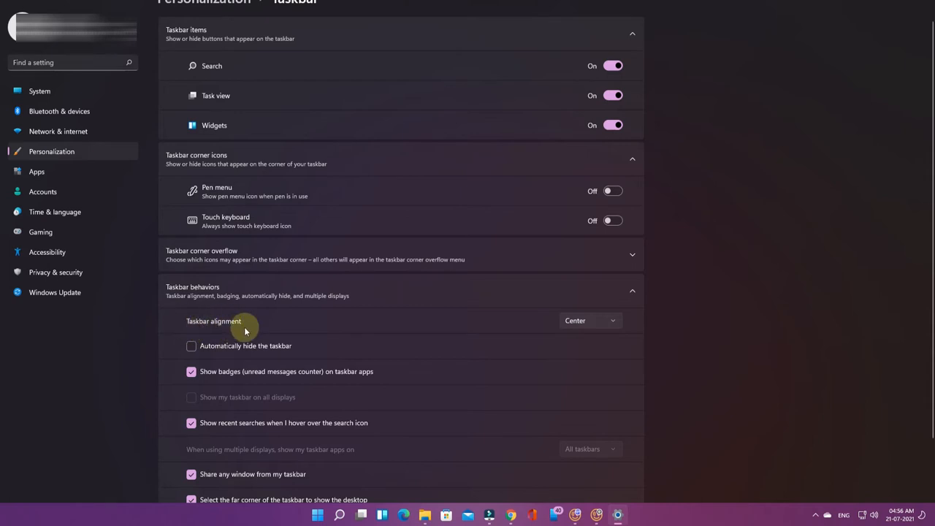
Step: Reveal the taskbar alignment choices (Left, Center) under Taskbar behaviors
{"action": "left_click", "coordinate": [590, 319]}
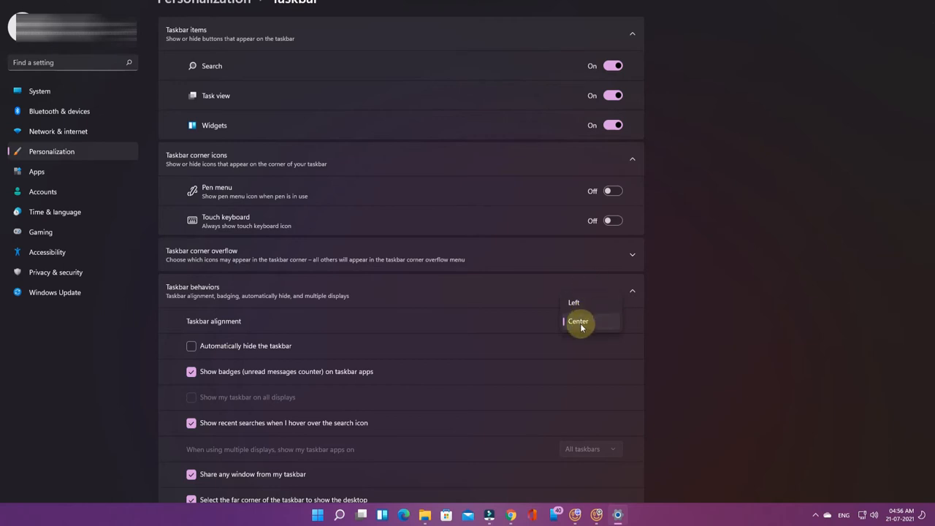
{"action": "mouse_move", "coordinate": [585, 302]}
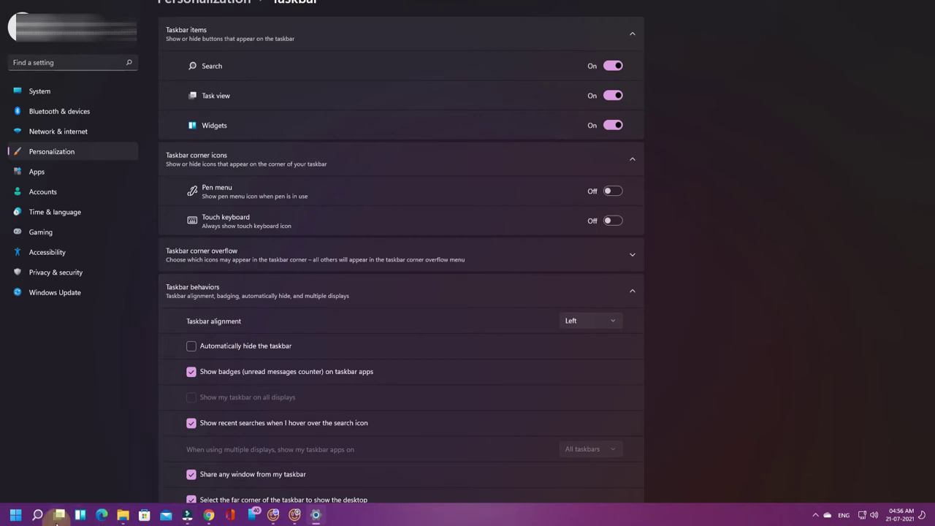
{"action": "left_click", "coordinate": [12, 514]}
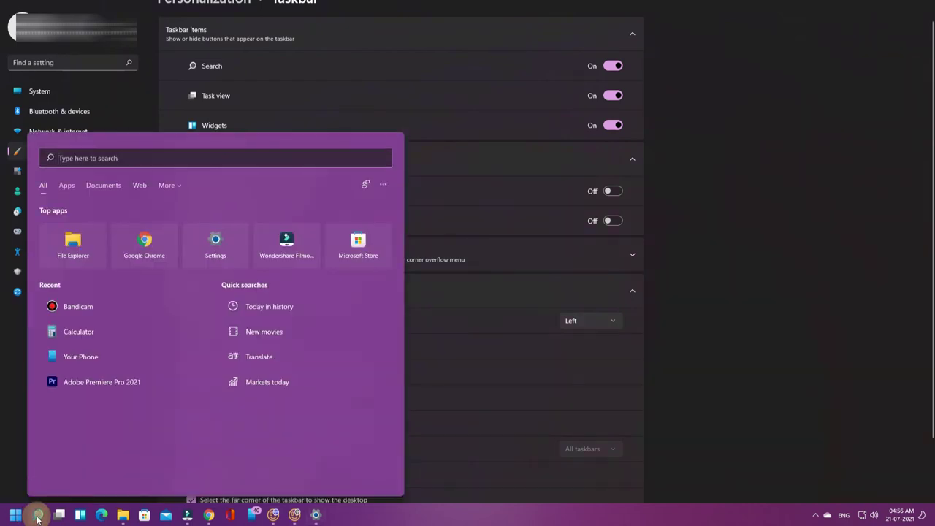
{"action": "left_click", "coordinate": [60, 514]}
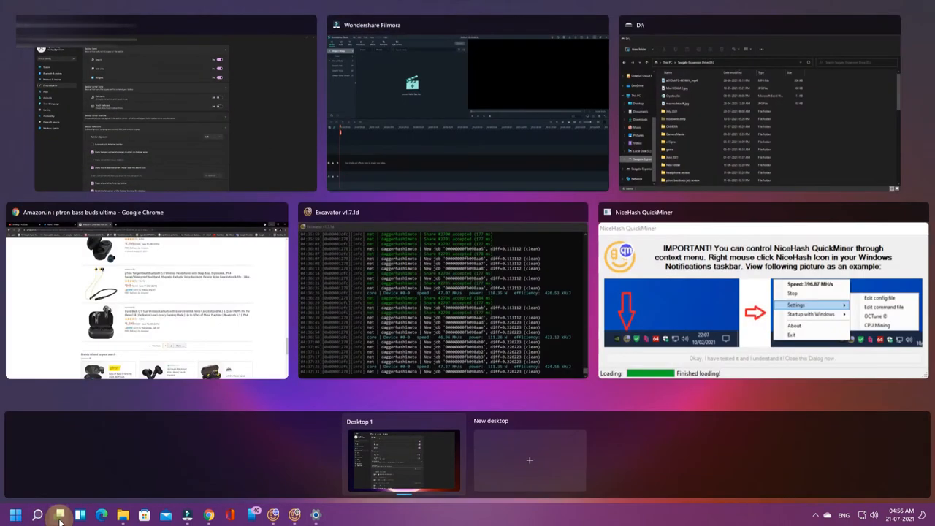
{"action": "left_click", "coordinate": [12, 514]}
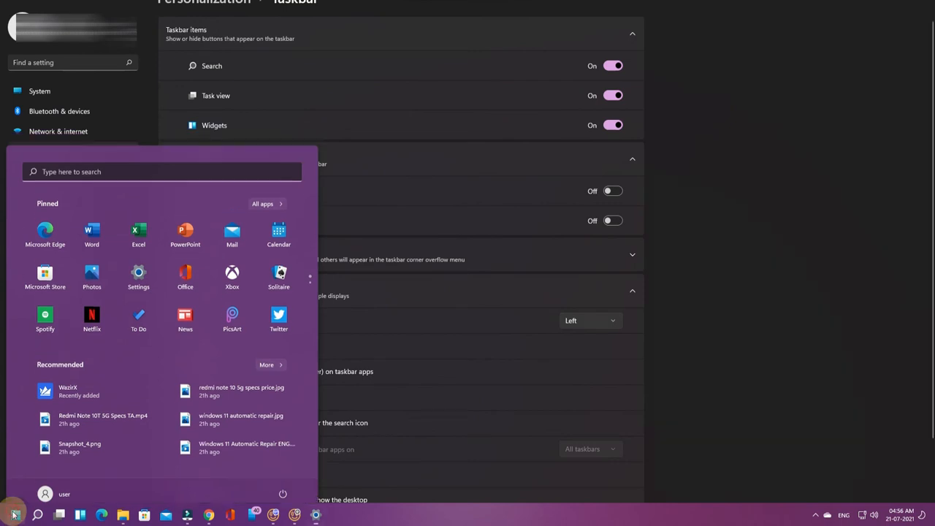
{"action": "left_click", "coordinate": [12, 512]}
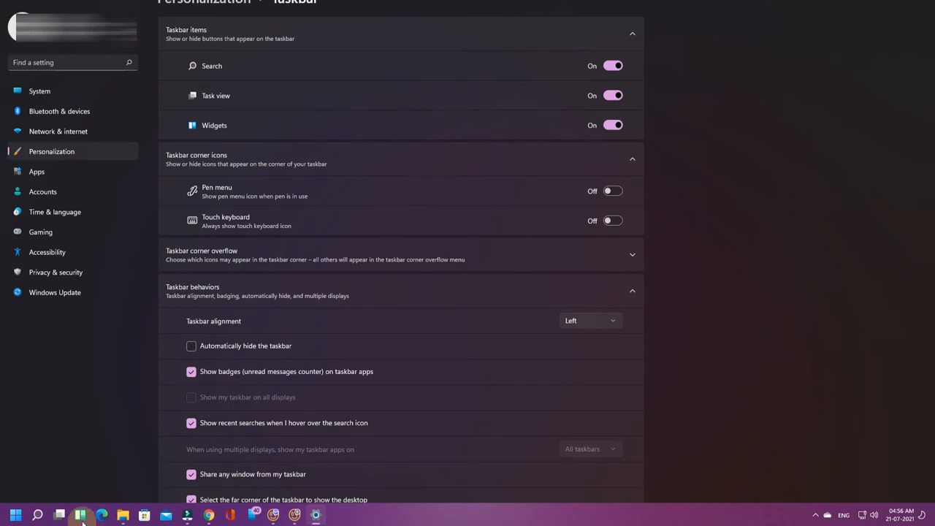
Step: Set Taskbar alignment back to Center so the icons regroup in the middle
{"action": "left_click", "coordinate": [590, 320]}
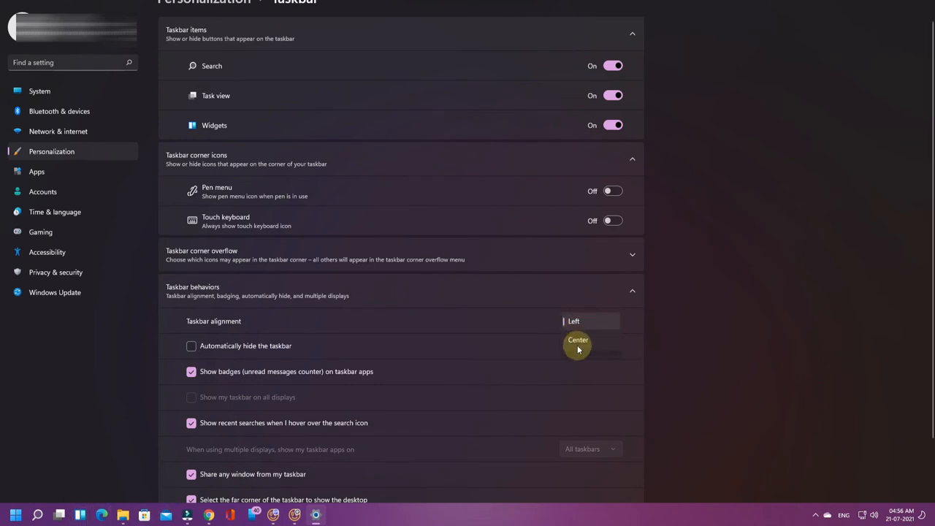
{"action": "left_click", "coordinate": [577, 344]}
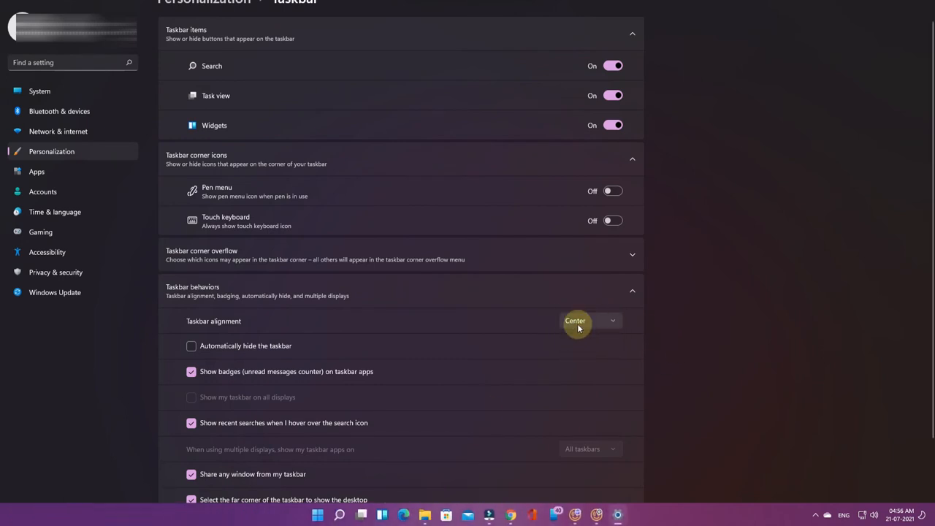
{"action": "mouse_move", "coordinate": [432, 447]}
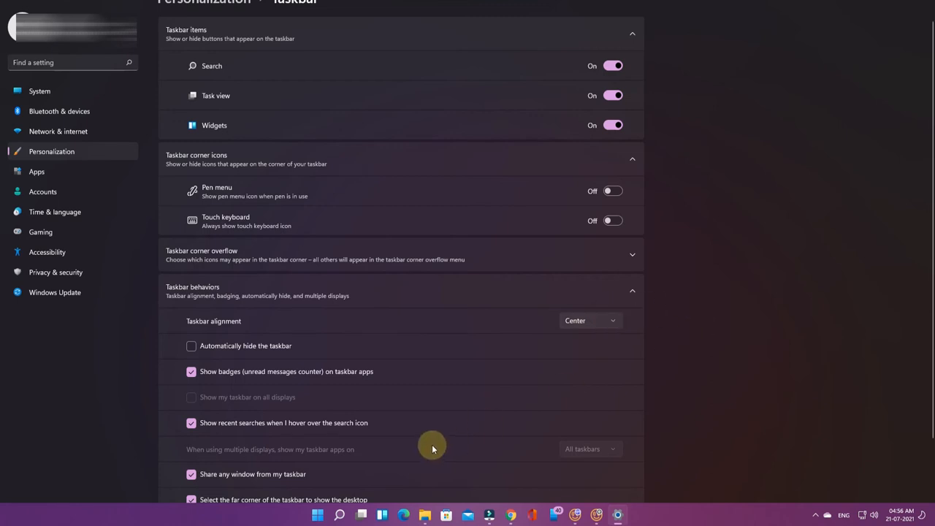
{"action": "mouse_move", "coordinate": [339, 517]}
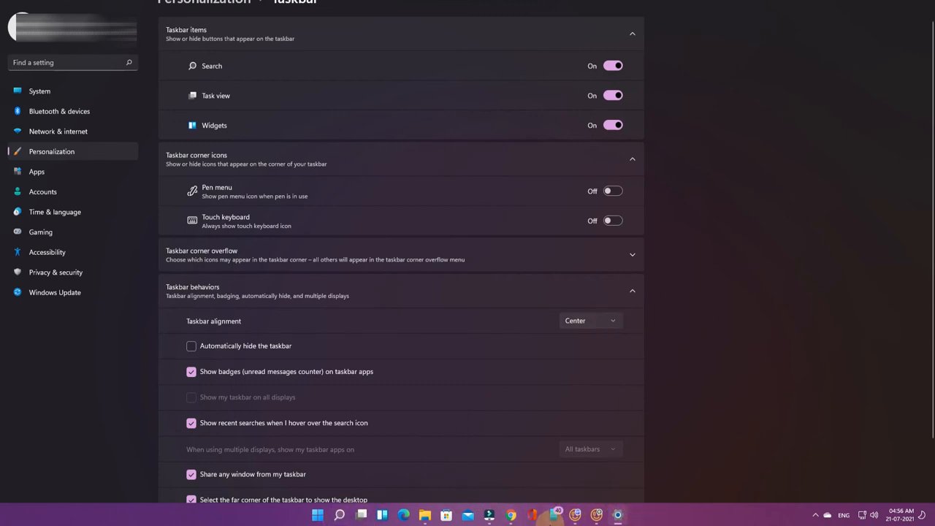
{"action": "mouse_move", "coordinate": [383, 517]}
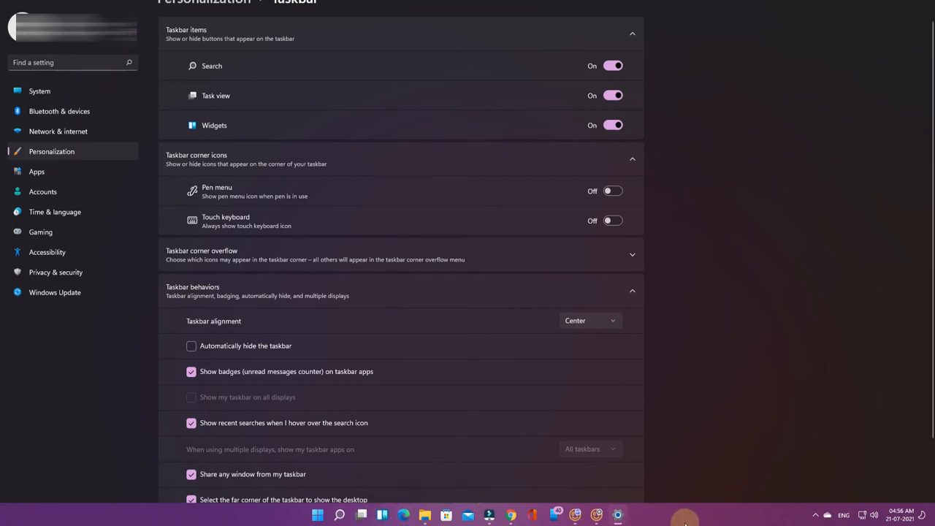
{"action": "mouse_move", "coordinate": [306, 414]}
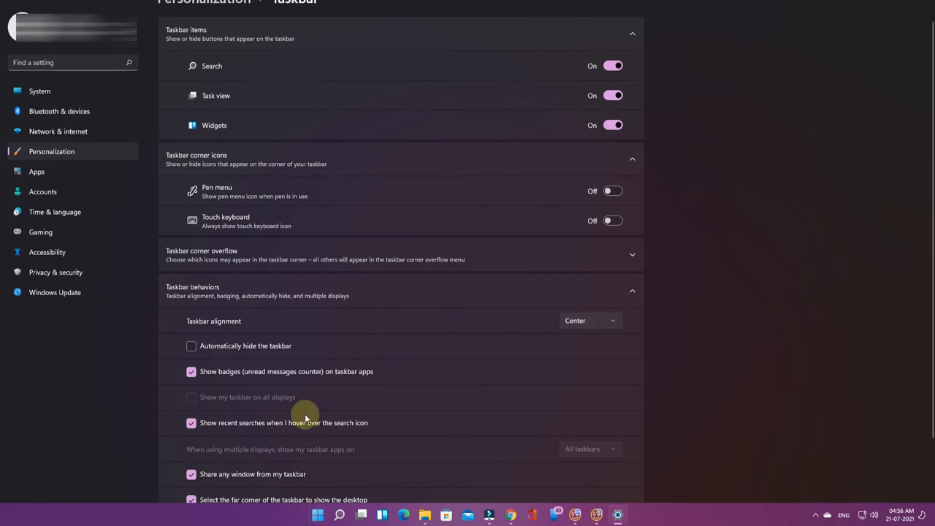
{"action": "scroll", "scroll_direction": "down", "scroll_amount": 3}
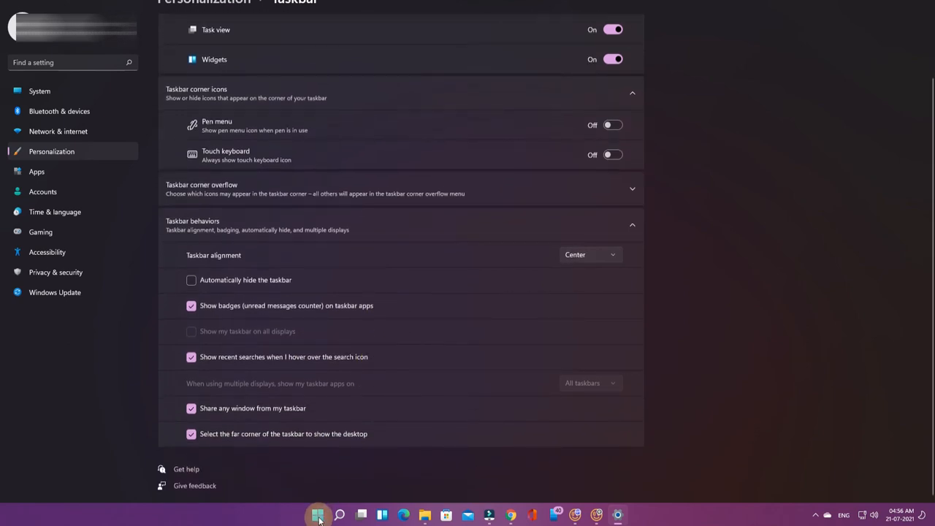